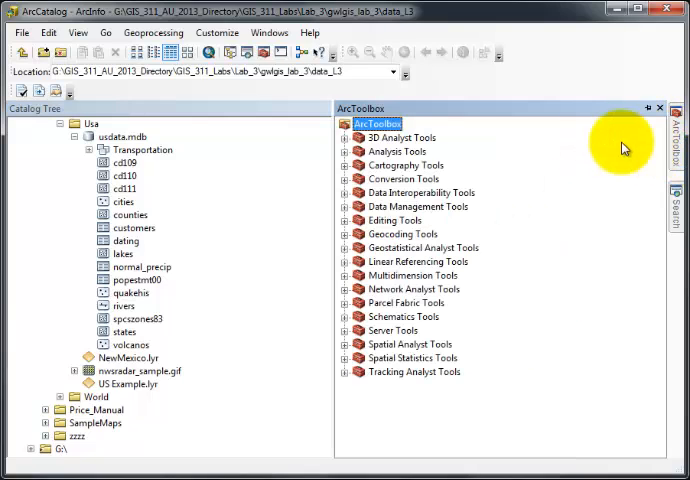
mouse_move(344, 212)
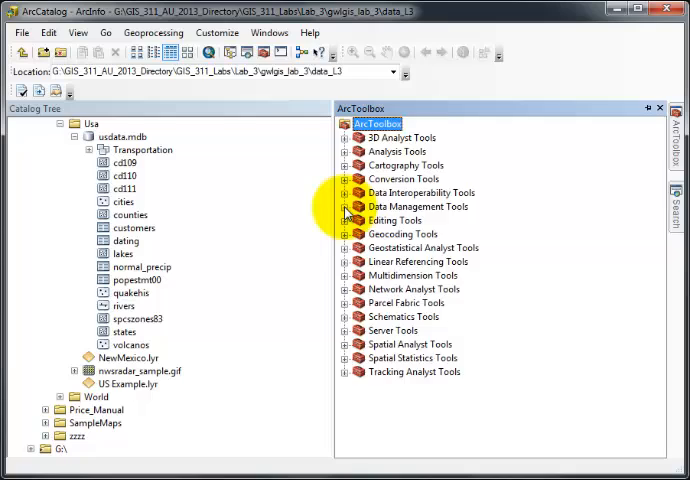
Step: Launch the Project (feature) tool under Data Management Tools > Projections and Transformations
left_click(344, 206)
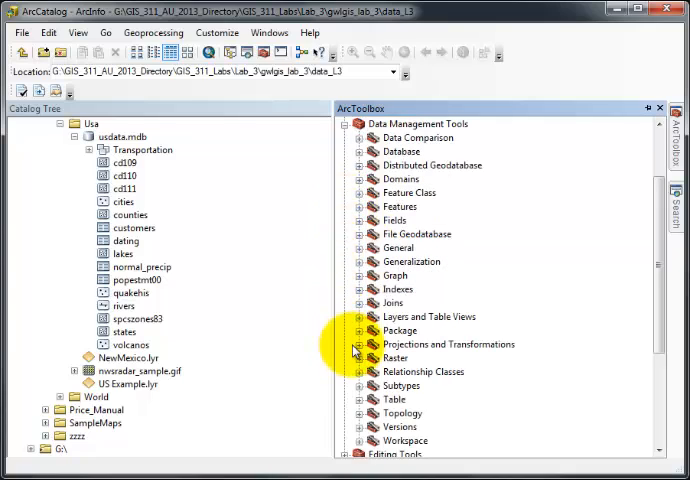
left_click(362, 344)
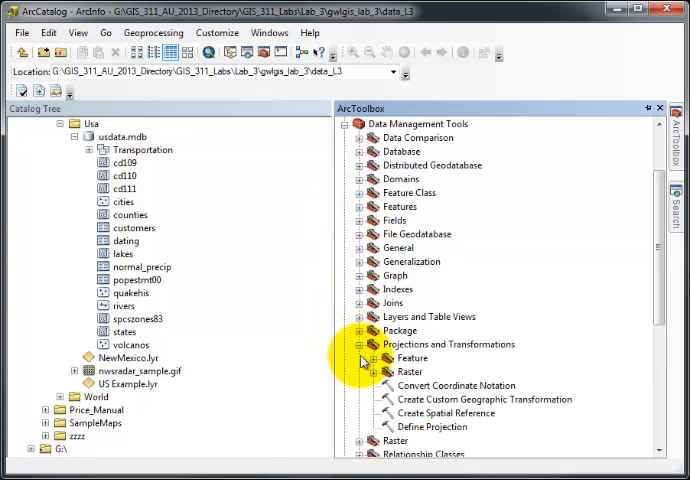
left_click(378, 358)
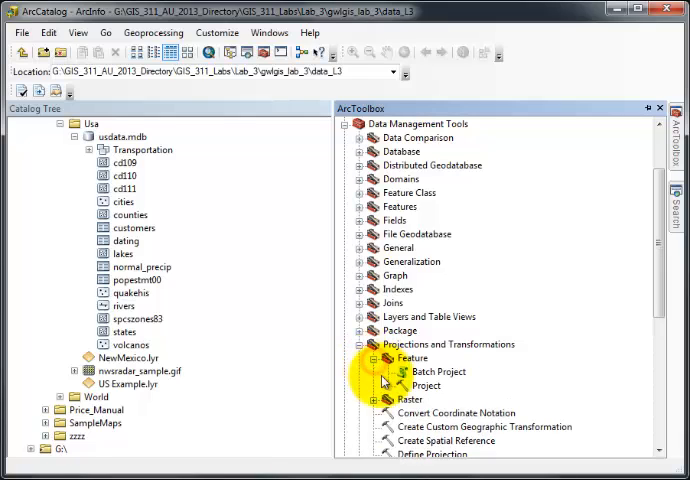
left_click(426, 384)
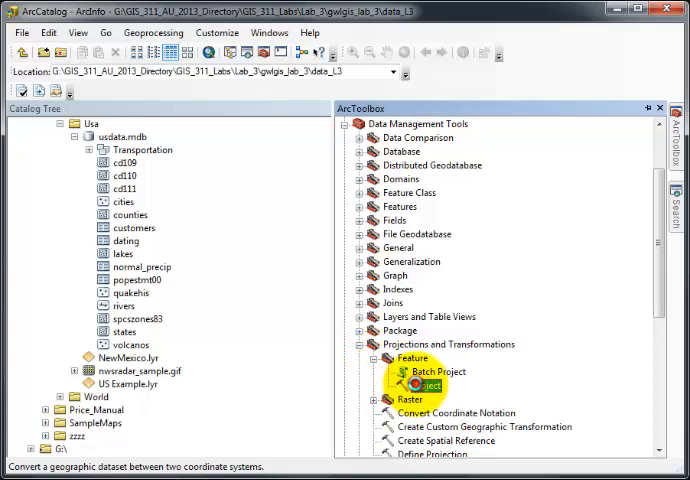
double_click(412, 372)
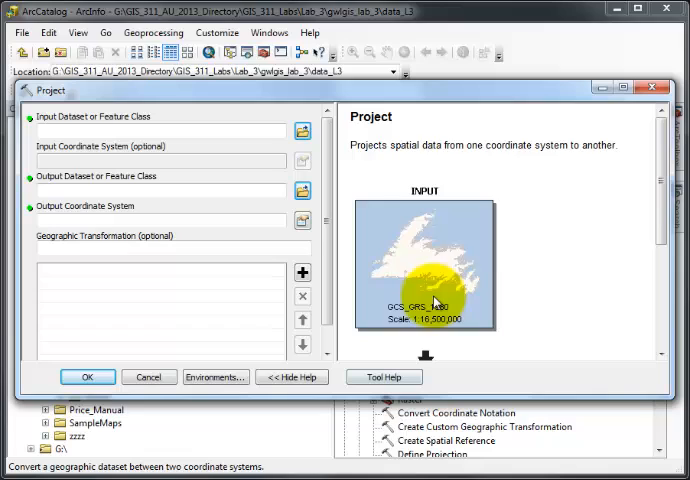
mouse_move(456, 144)
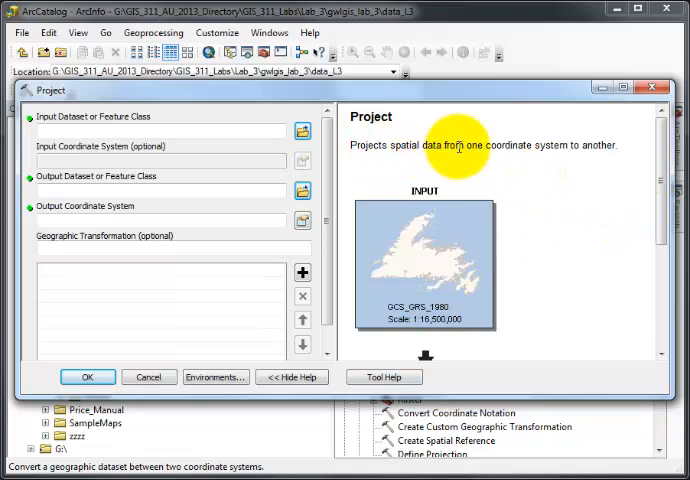
mouse_move(624, 148)
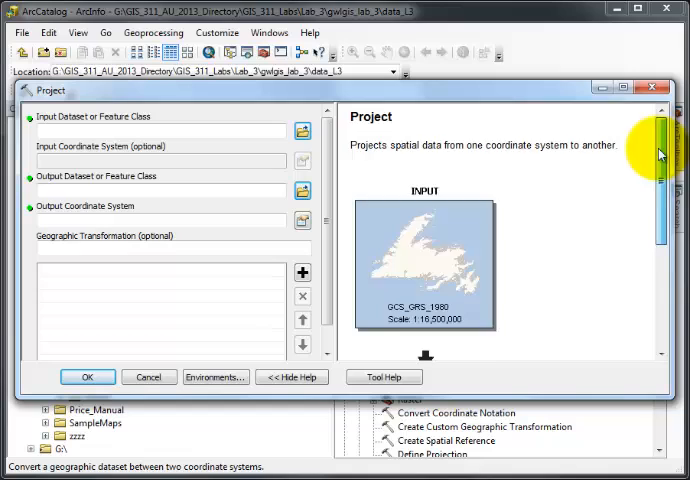
mouse_move(418, 212)
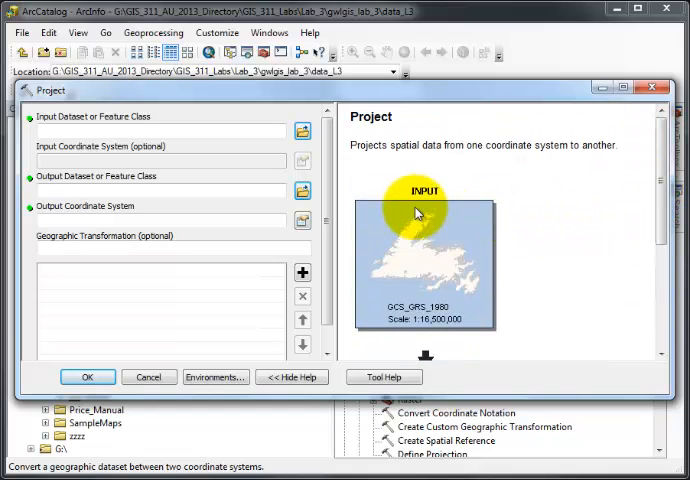
mouse_move(422, 204)
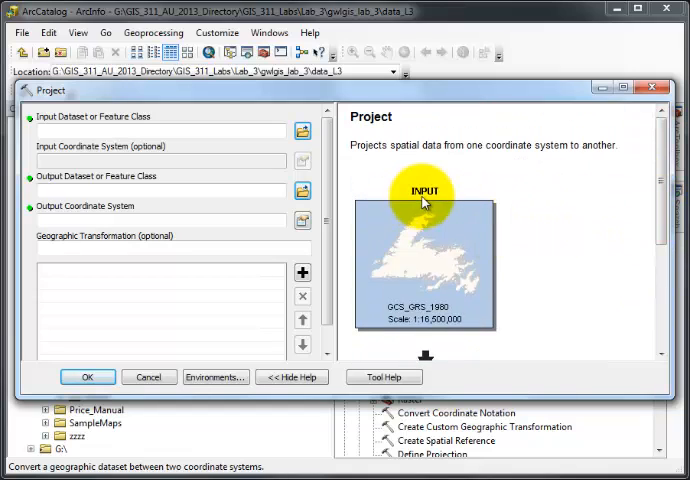
mouse_move(258, 148)
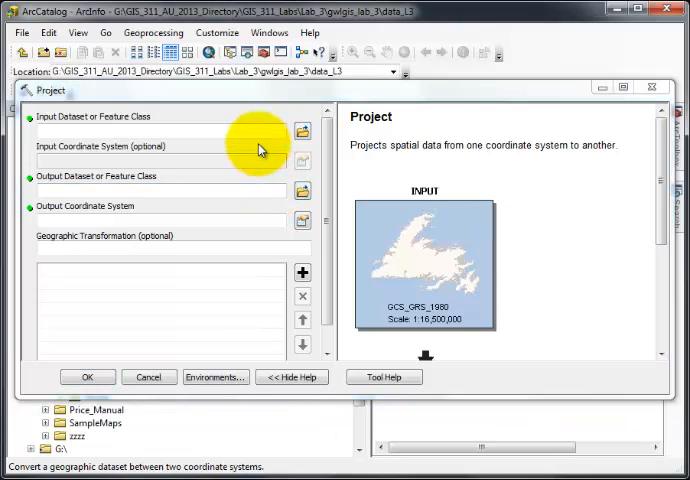
Step: Choose Hospitals.shp from the lab folder as the Input Dataset
left_click(302, 132)
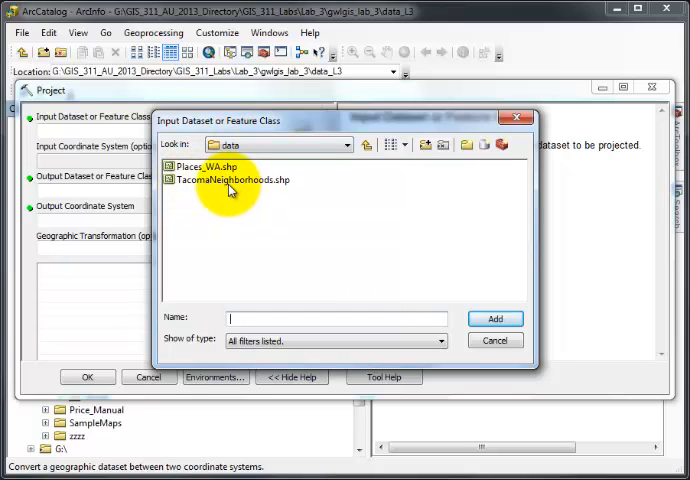
left_click(352, 144)
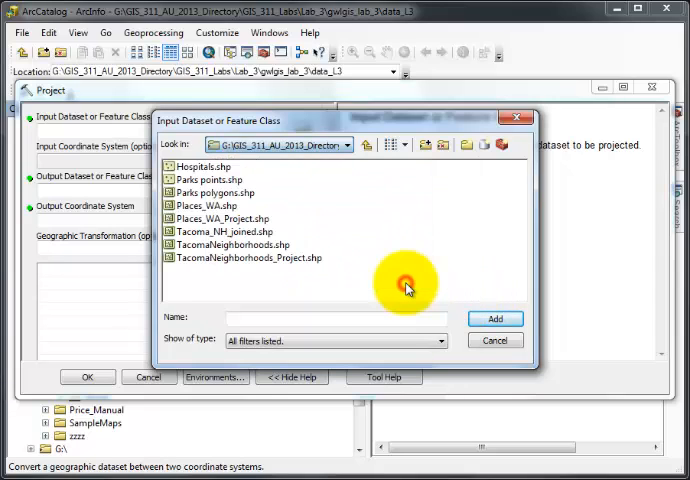
left_click(344, 144)
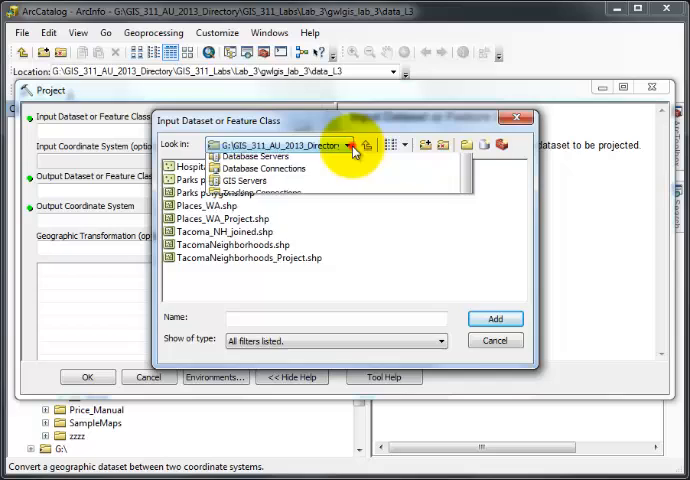
left_click(350, 144)
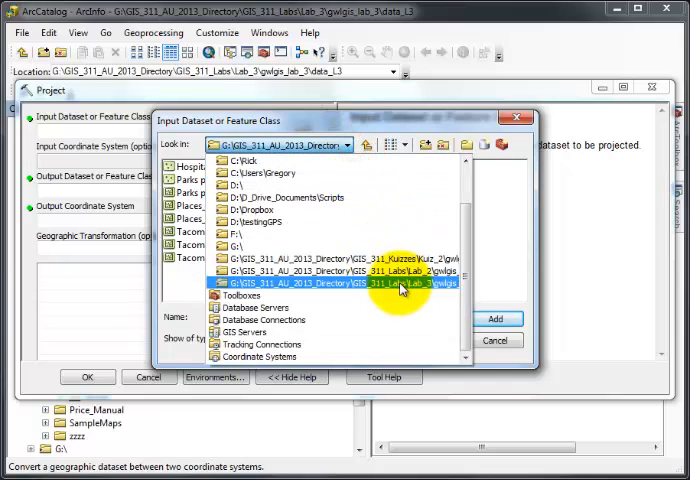
double_click(330, 282)
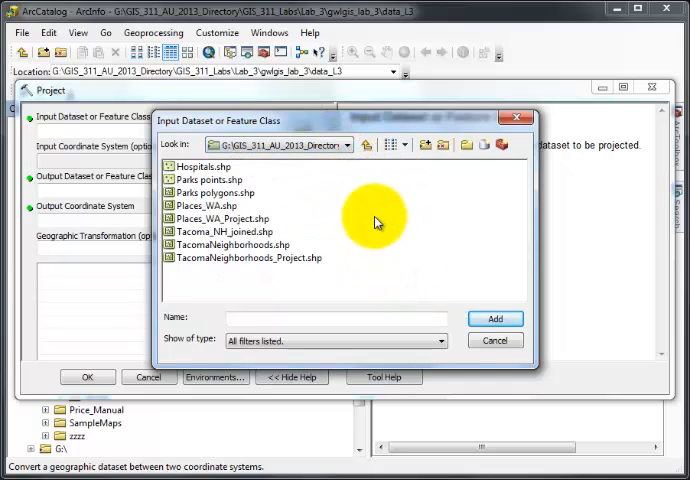
left_click(204, 166)
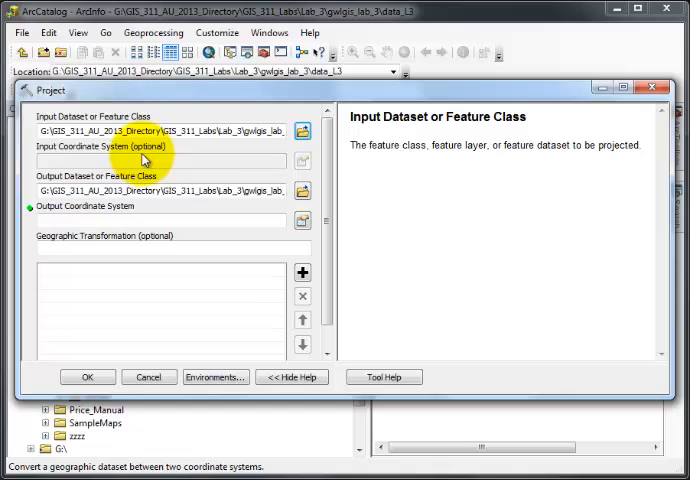
mouse_move(236, 180)
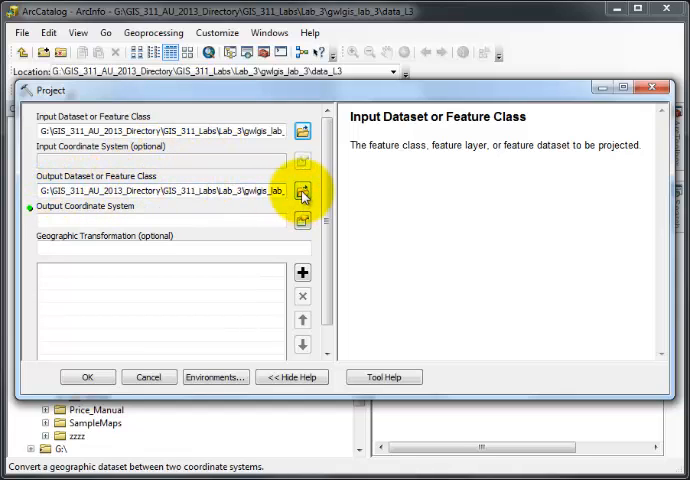
Step: Name the Output Dataset Hospitals_project.shp in the lab data folder and save it
left_click(302, 192)
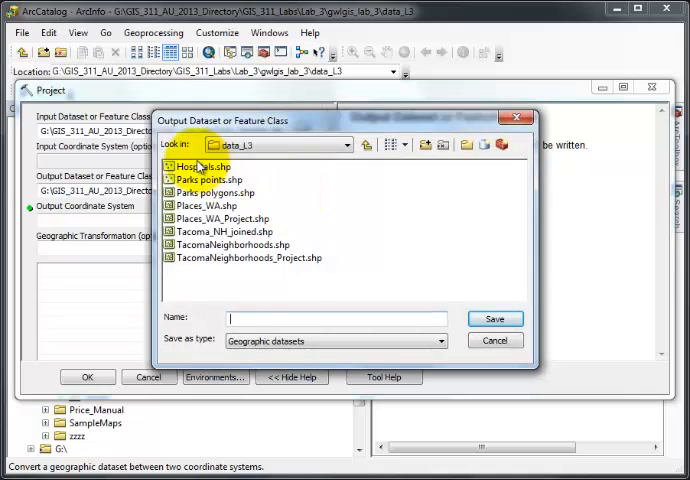
left_click(202, 166)
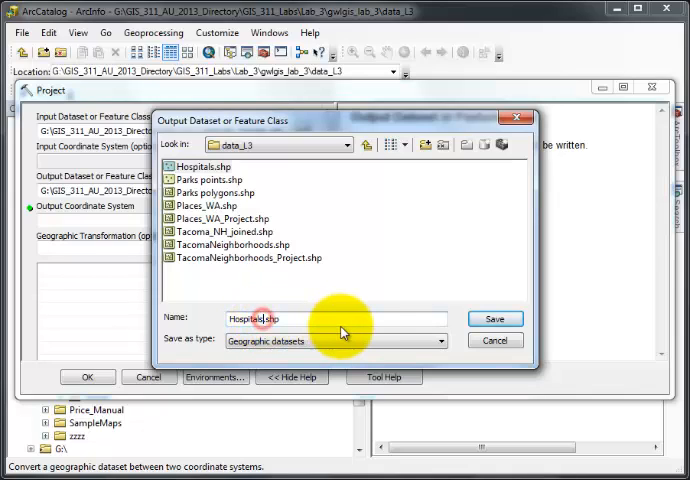
type("_project")
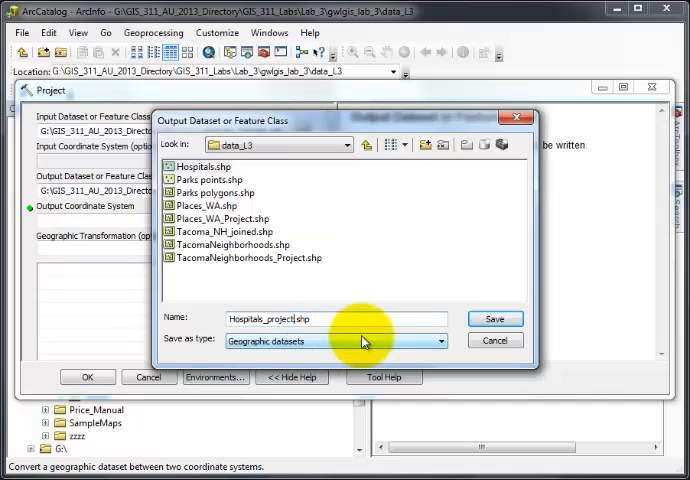
left_click(494, 318)
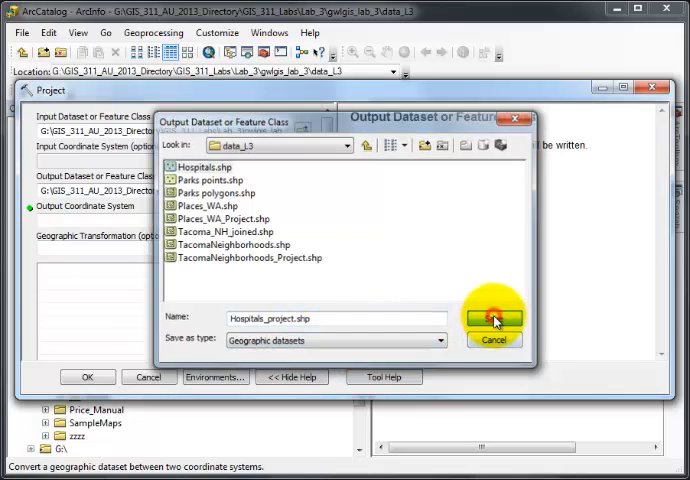
left_click(494, 318)
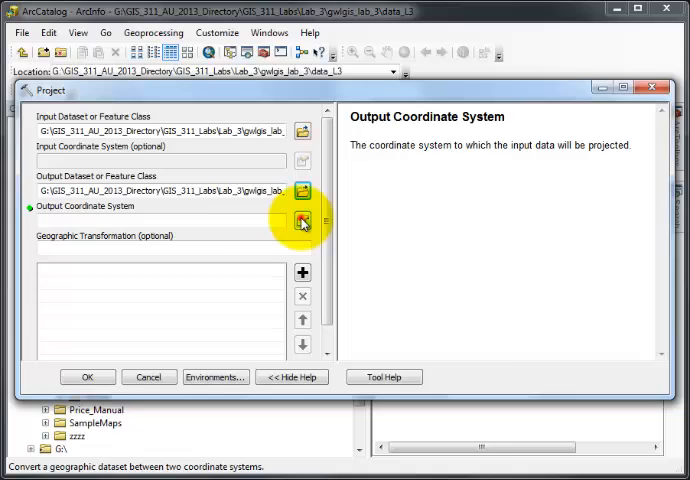
Step: Set the Output Coordinate System to Projected > UTM > NAD 1983 UTM Zone 10N
left_click(304, 220)
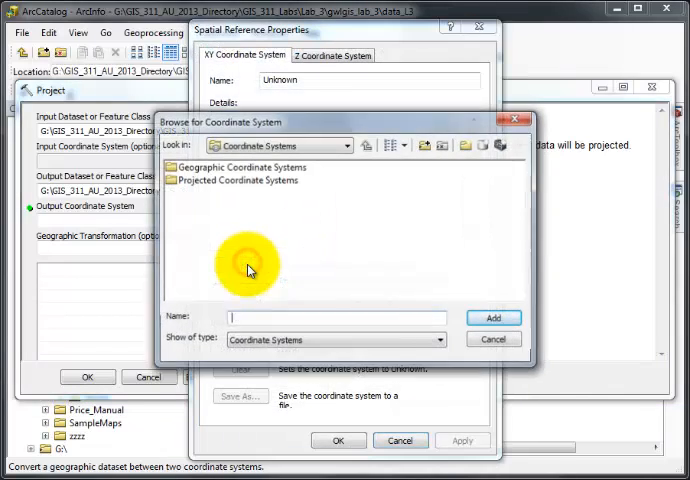
double_click(234, 180)
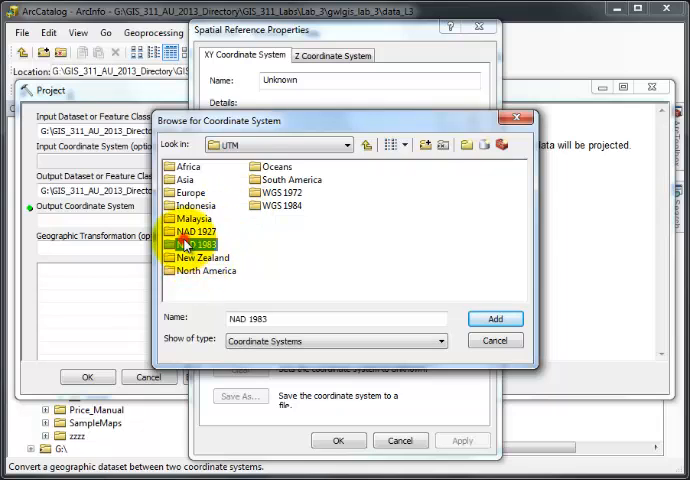
double_click(188, 244)
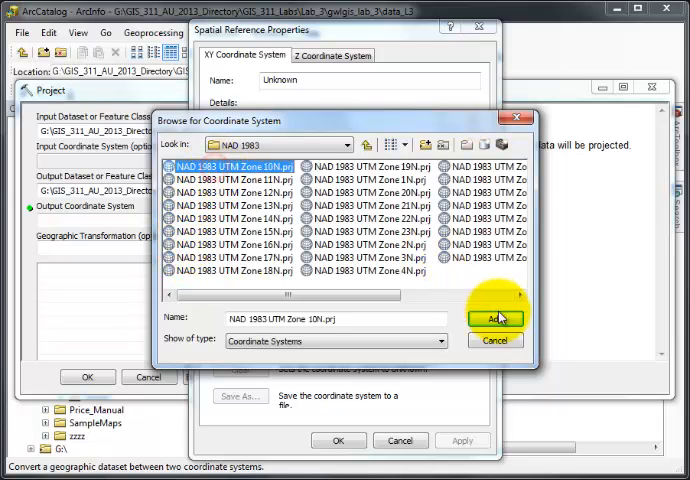
left_click(496, 318)
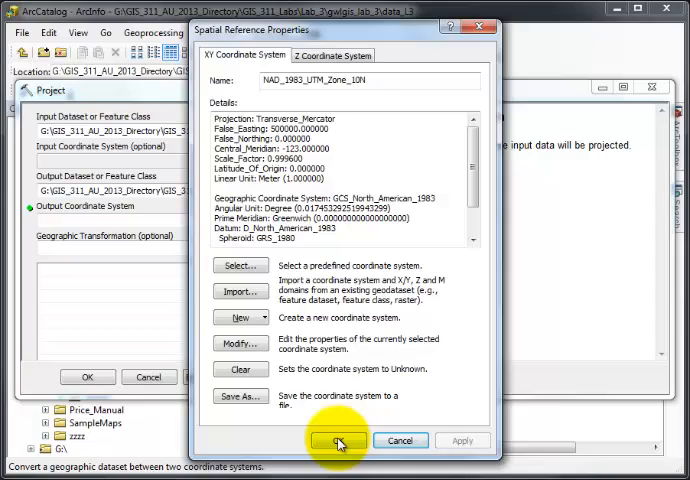
left_click(338, 440)
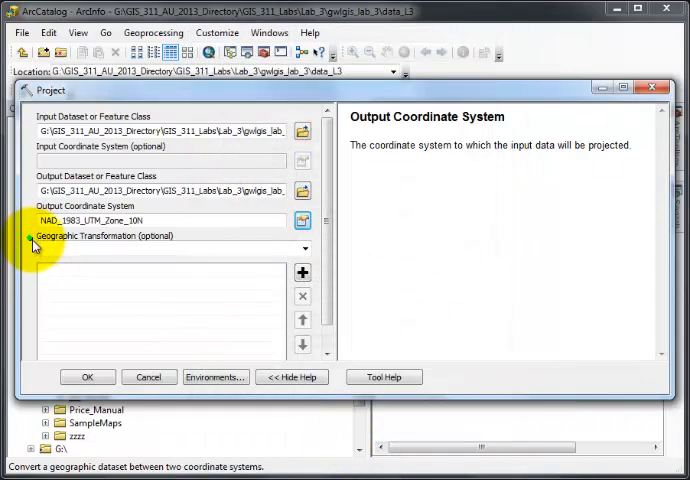
mouse_move(32, 244)
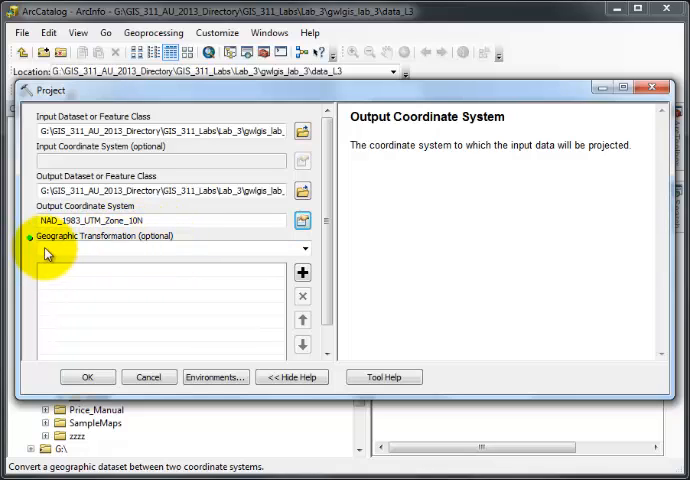
mouse_move(30, 240)
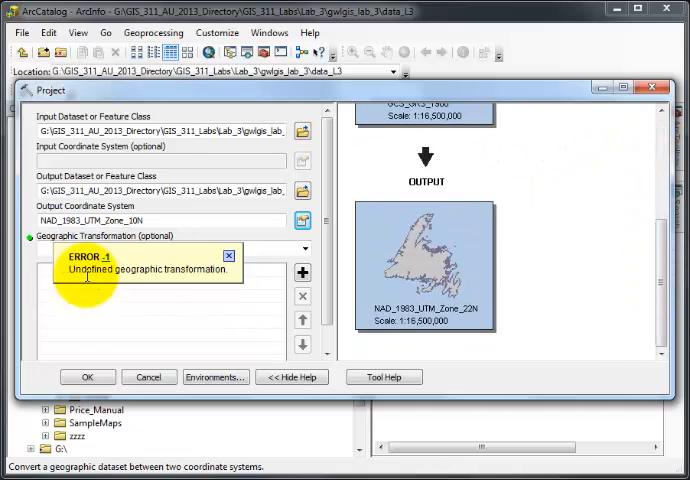
mouse_move(190, 272)
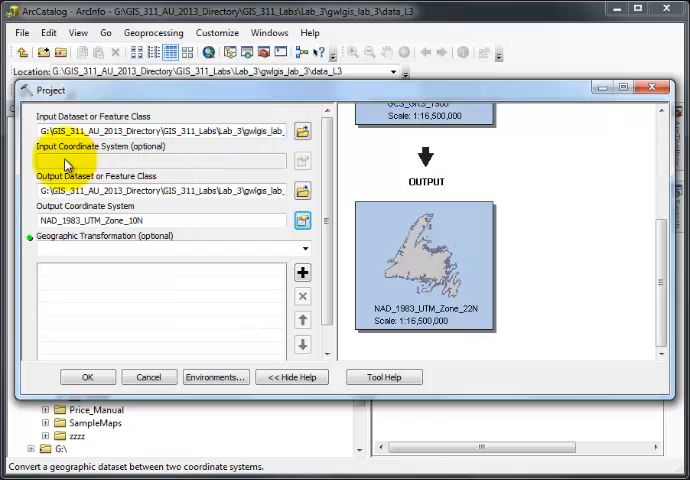
mouse_move(278, 164)
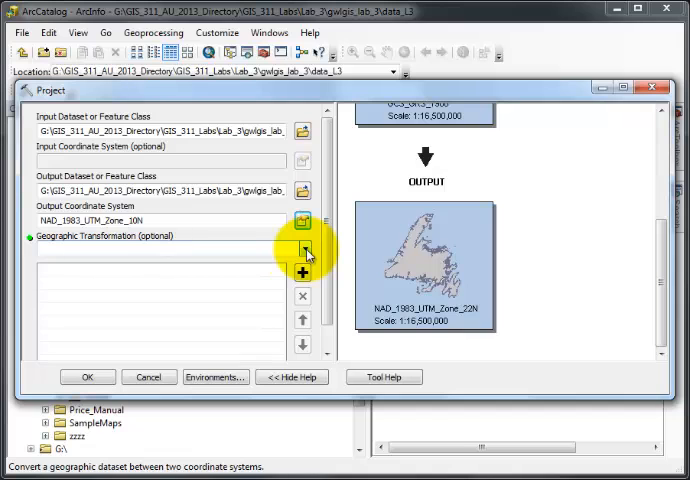
Step: Browse the Geographic Transformation list toward NAD_1983_To_HARN_WA_OR
left_click(304, 252)
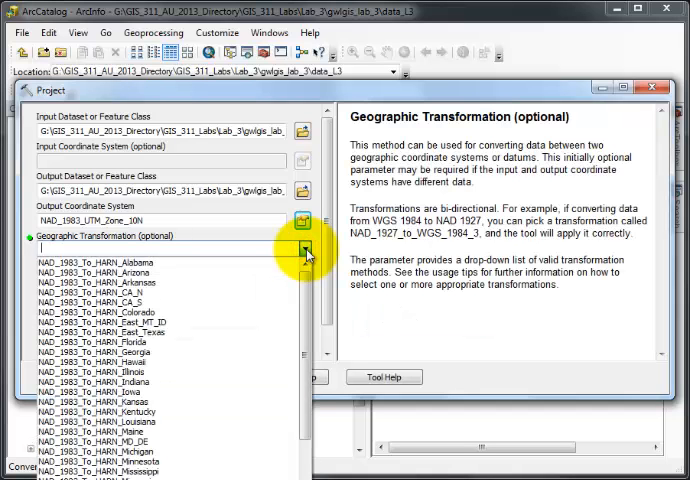
scroll("down", 3)
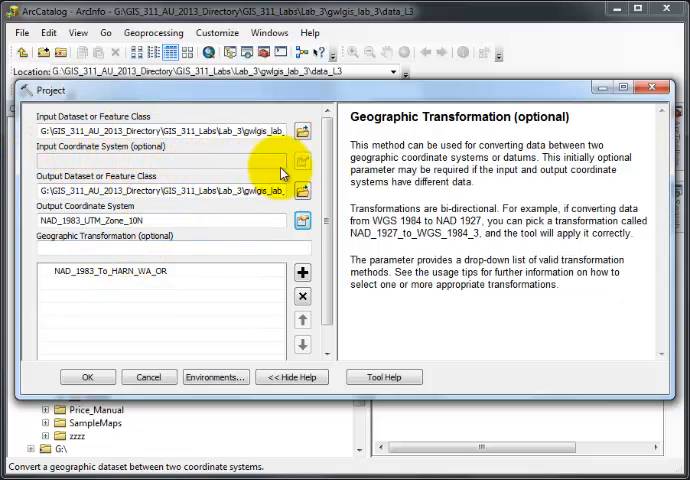
mouse_move(218, 176)
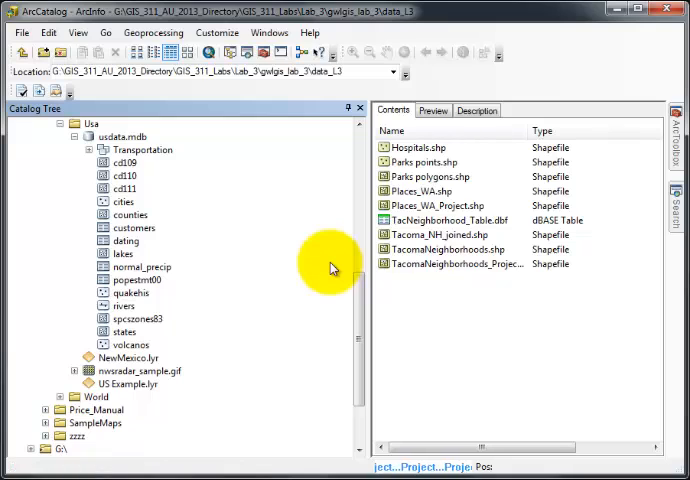
mouse_move(436, 284)
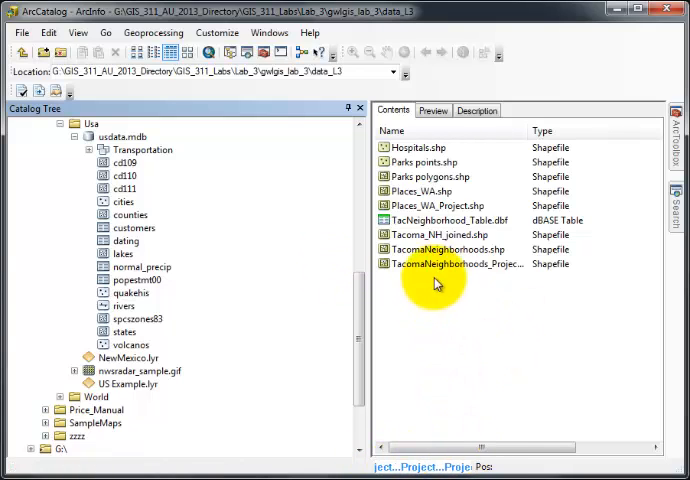